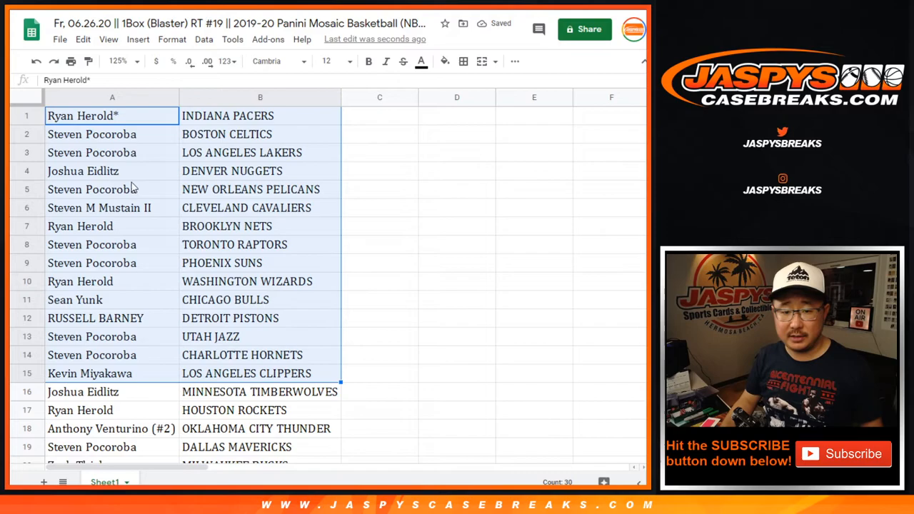
Step: Sort the name-and-team rows by column B, A to Z, Atlanta Hawks first
left_click(70, 60)
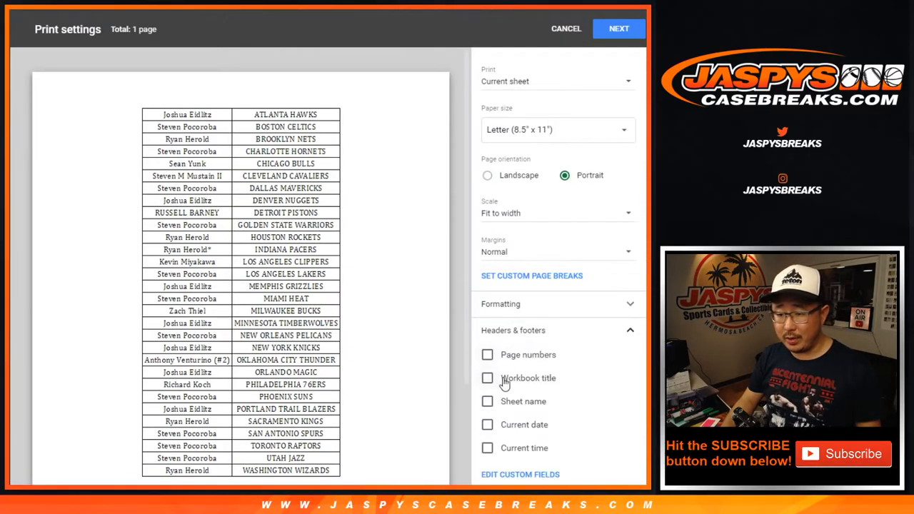
Step: Show the sorted team list in print settings on a single portrait page
left_click(566, 28)
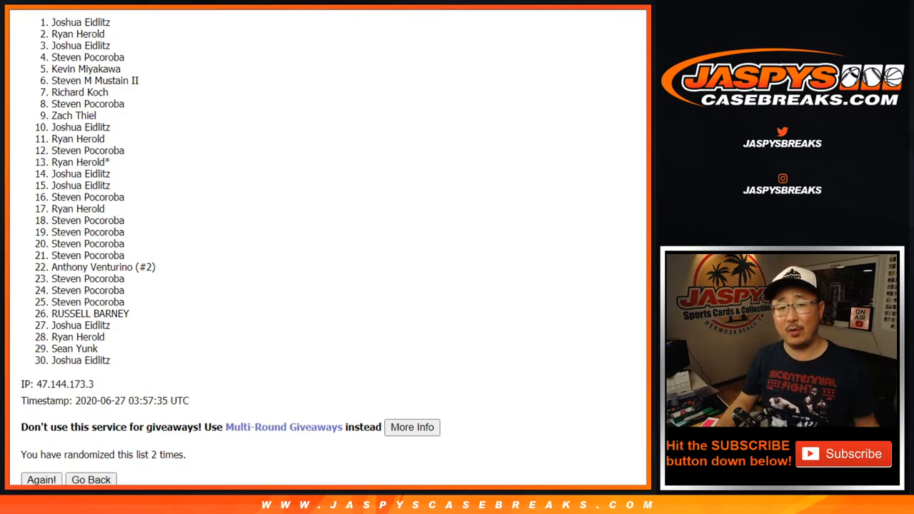